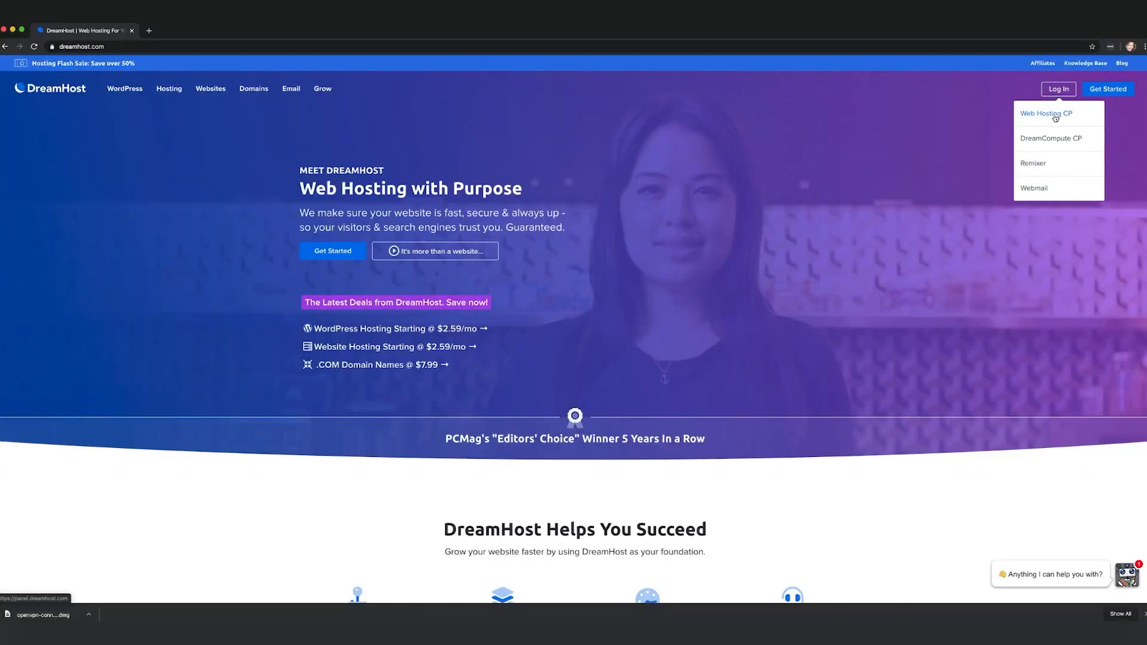
- Sign in to the DreamHost web hosting control panel
{"action": "left_click", "coordinate": [1046, 114]}
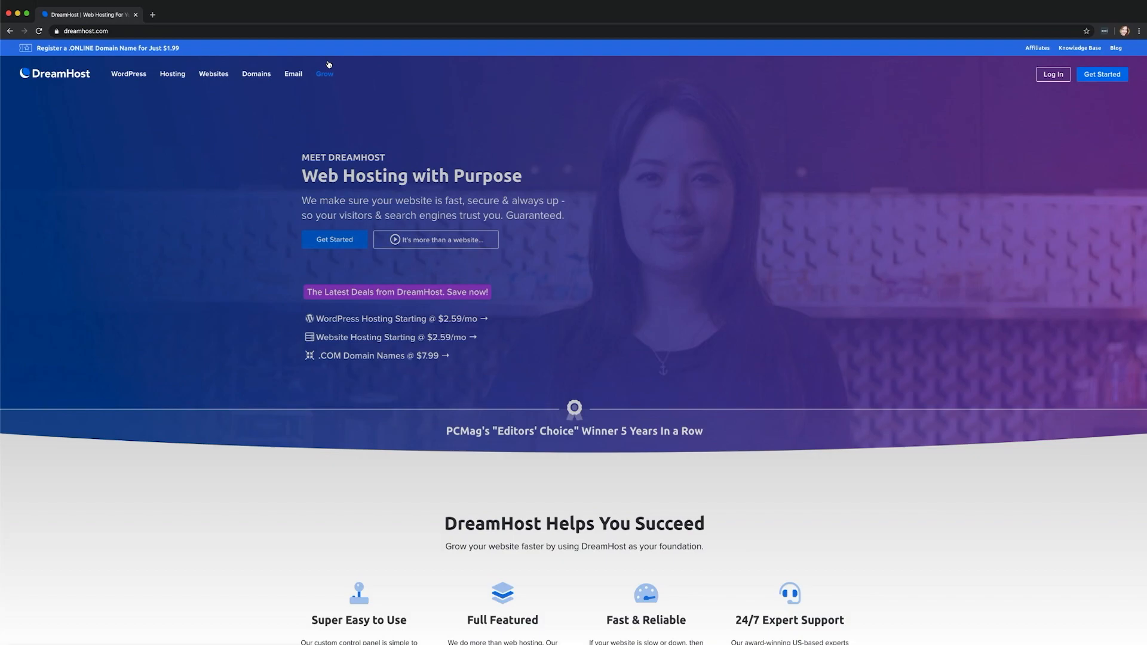
{"action": "left_click", "coordinate": [1052, 74]}
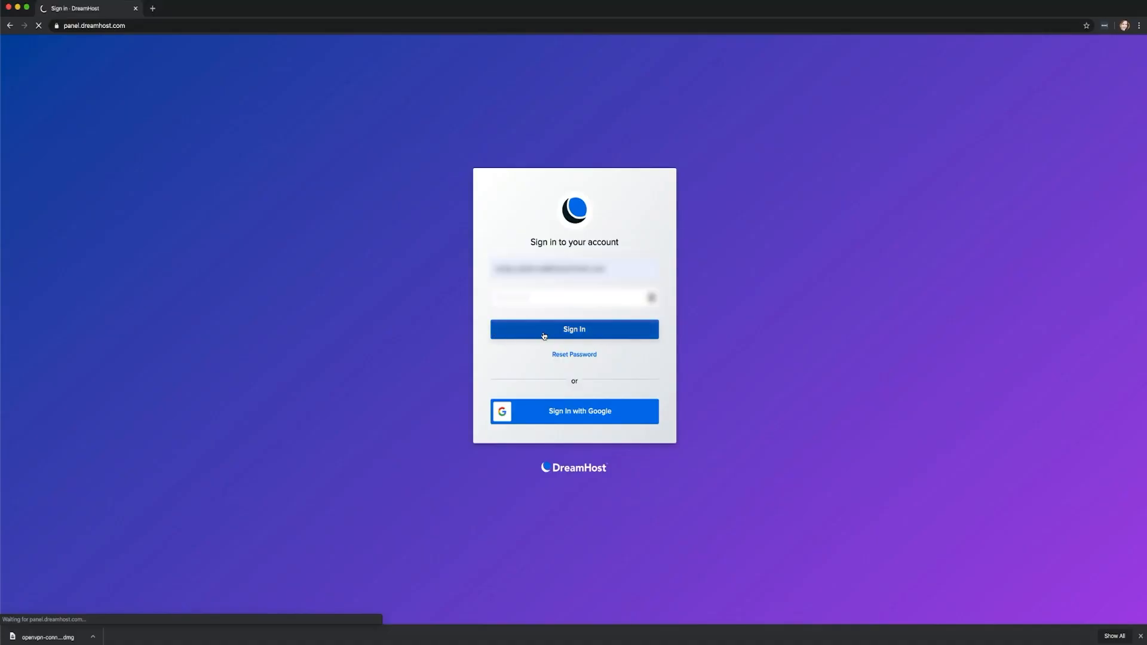
{"action": "left_click", "coordinate": [573, 330]}
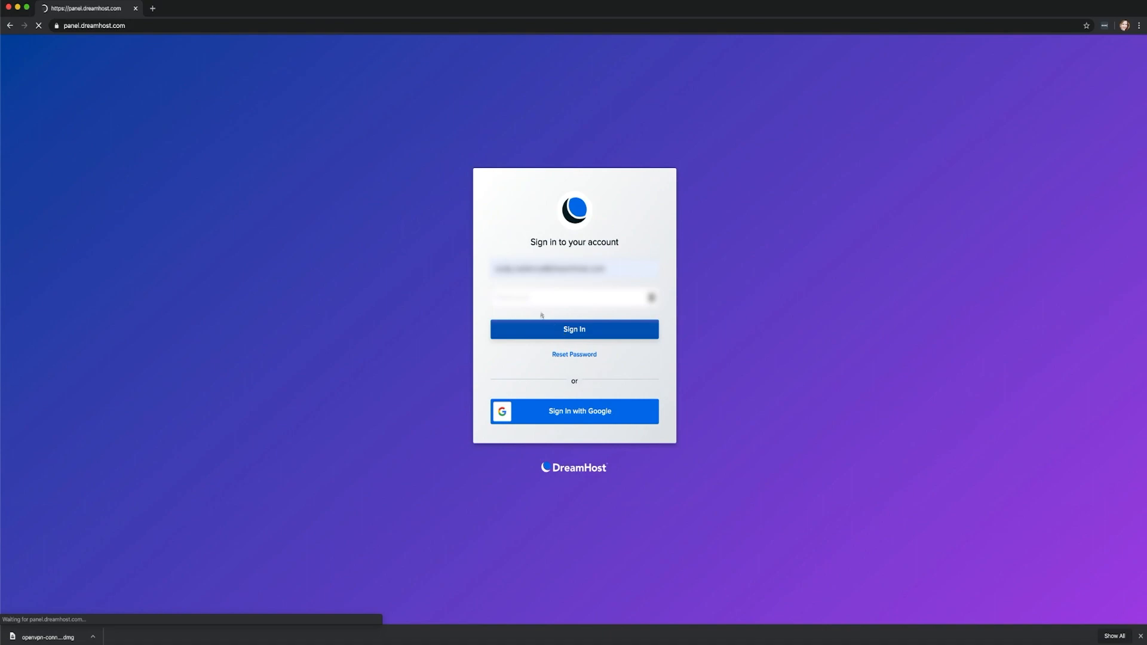
{"action": "left_click", "coordinate": [573, 328]}
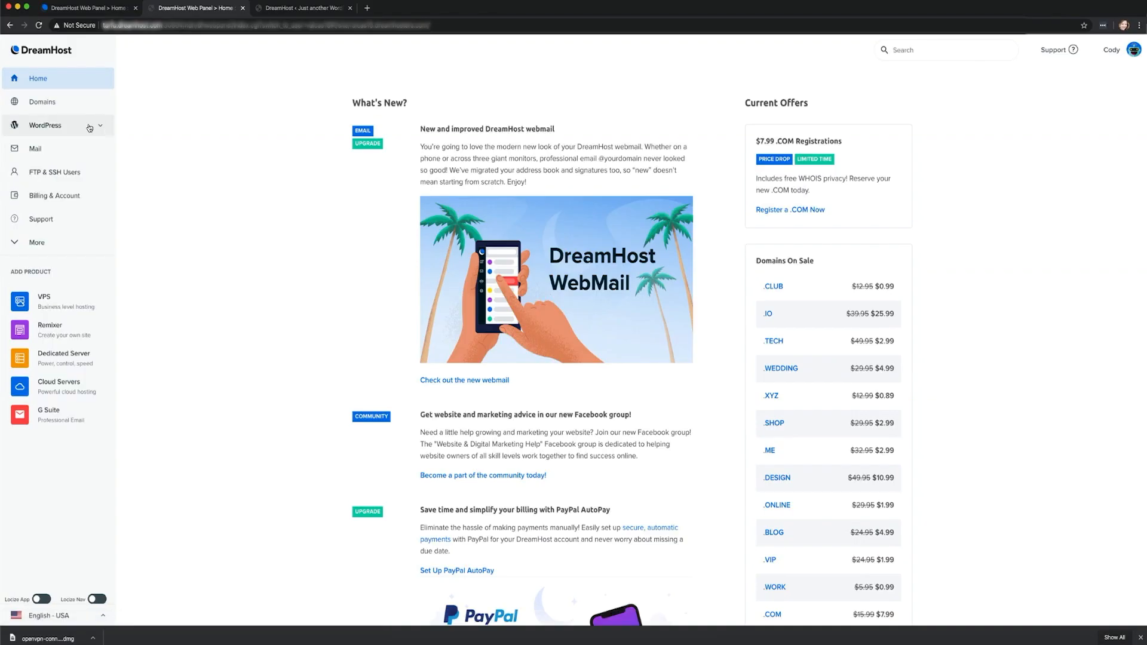
- Show the Managed WordPress (DreamPress) sites list from the sidebar
{"action": "left_click", "coordinate": [45, 125]}
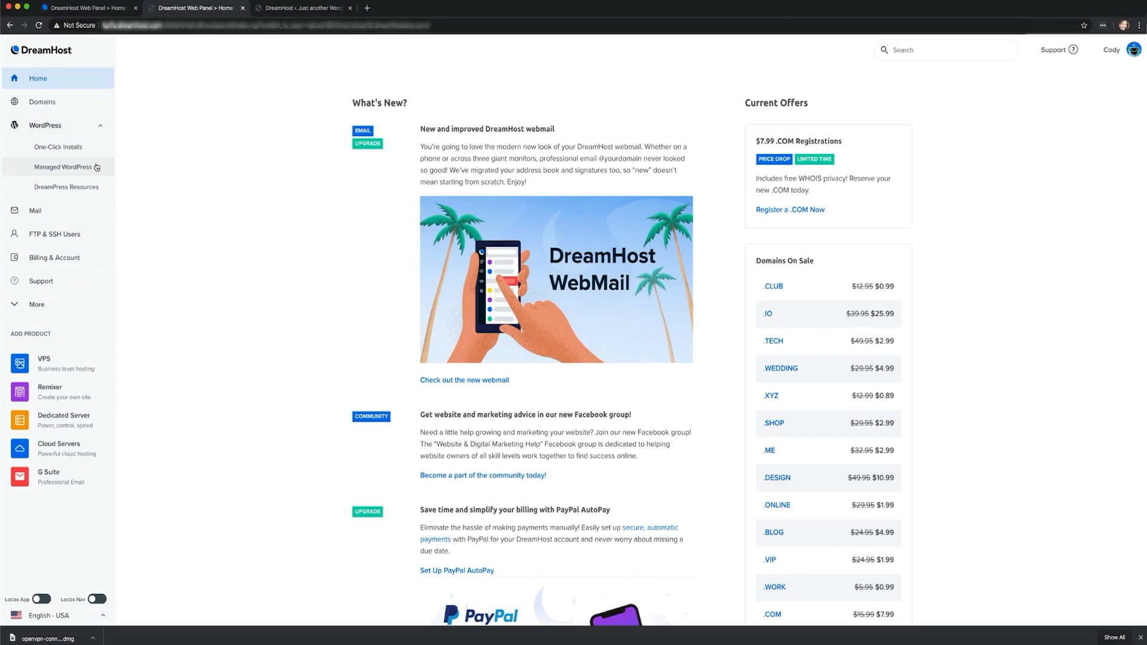
{"action": "left_click", "coordinate": [63, 167]}
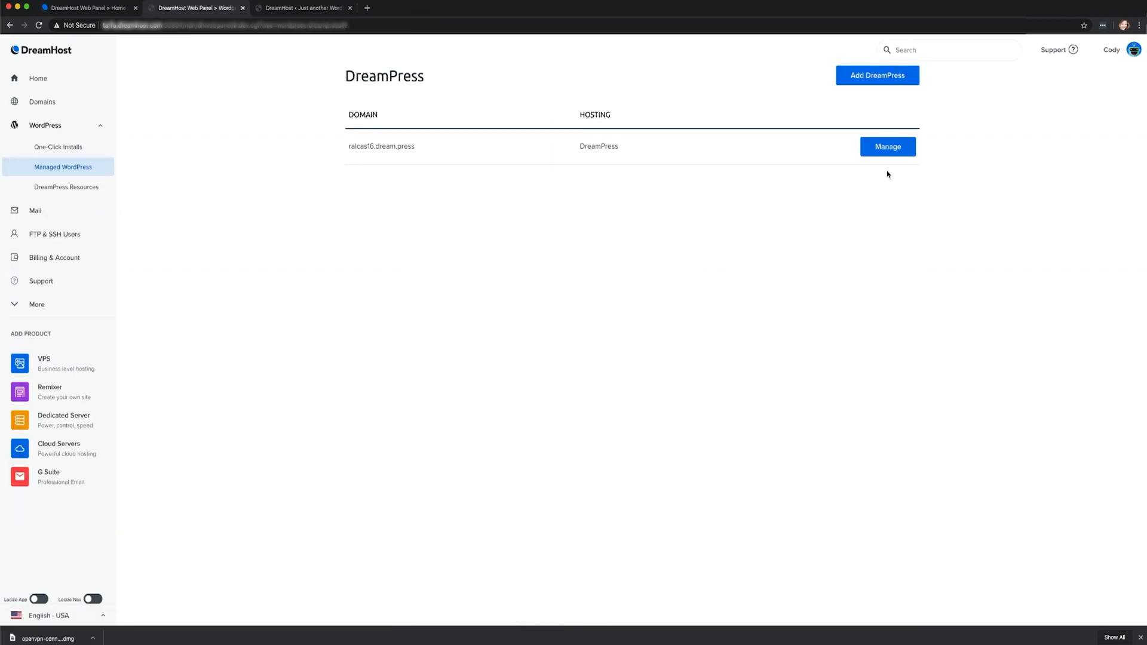
- Manage ralcas16.dream.press and show its Migration page for generating a migration key
{"action": "left_click", "coordinate": [887, 146]}
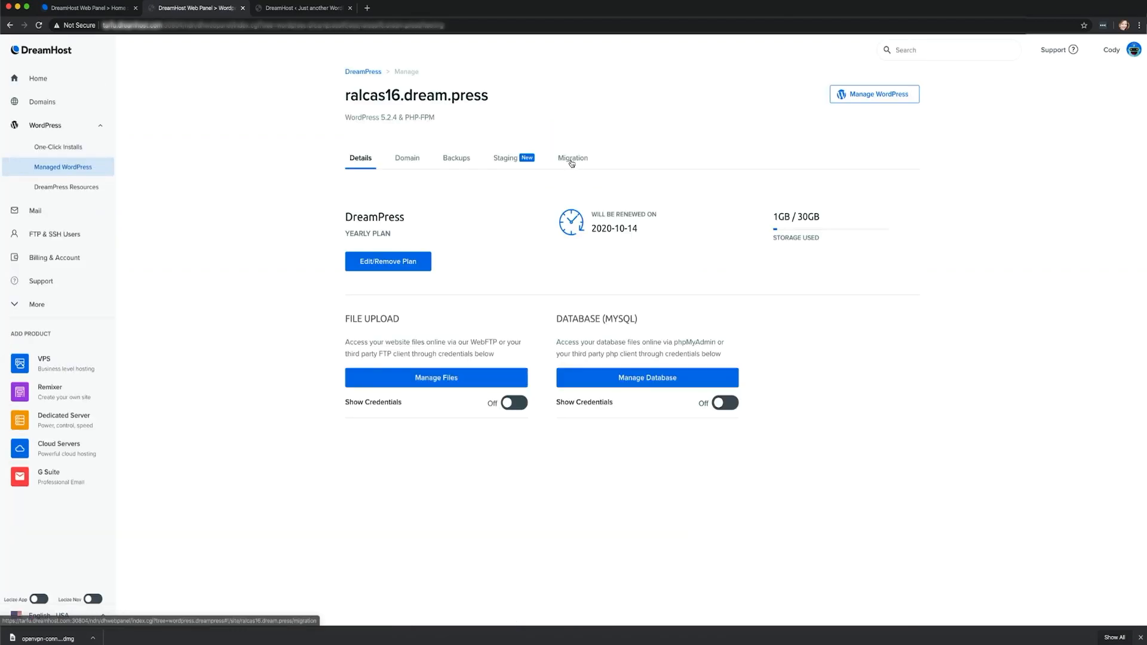
{"action": "left_click", "coordinate": [573, 157]}
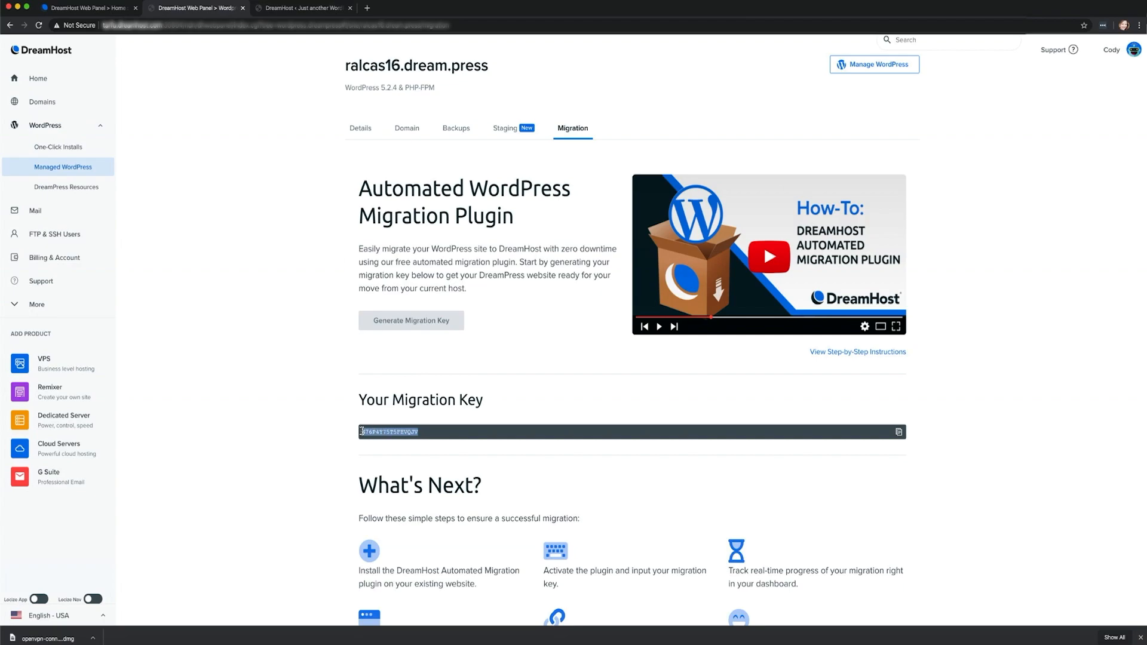
{"action": "mouse_move", "coordinate": [519, 413]}
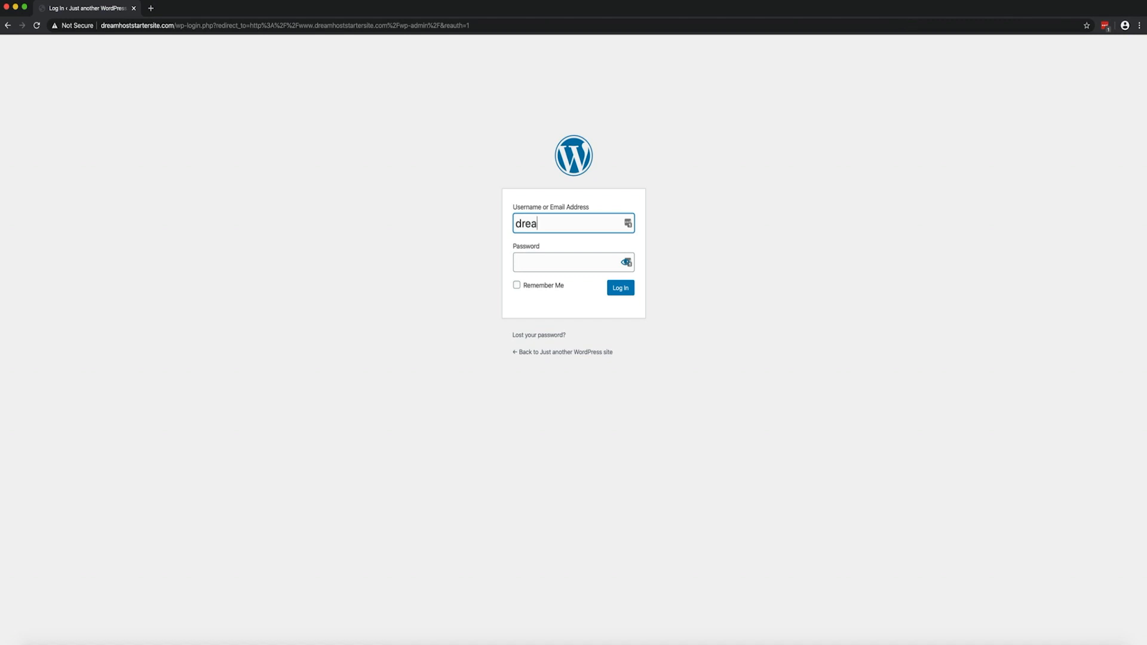
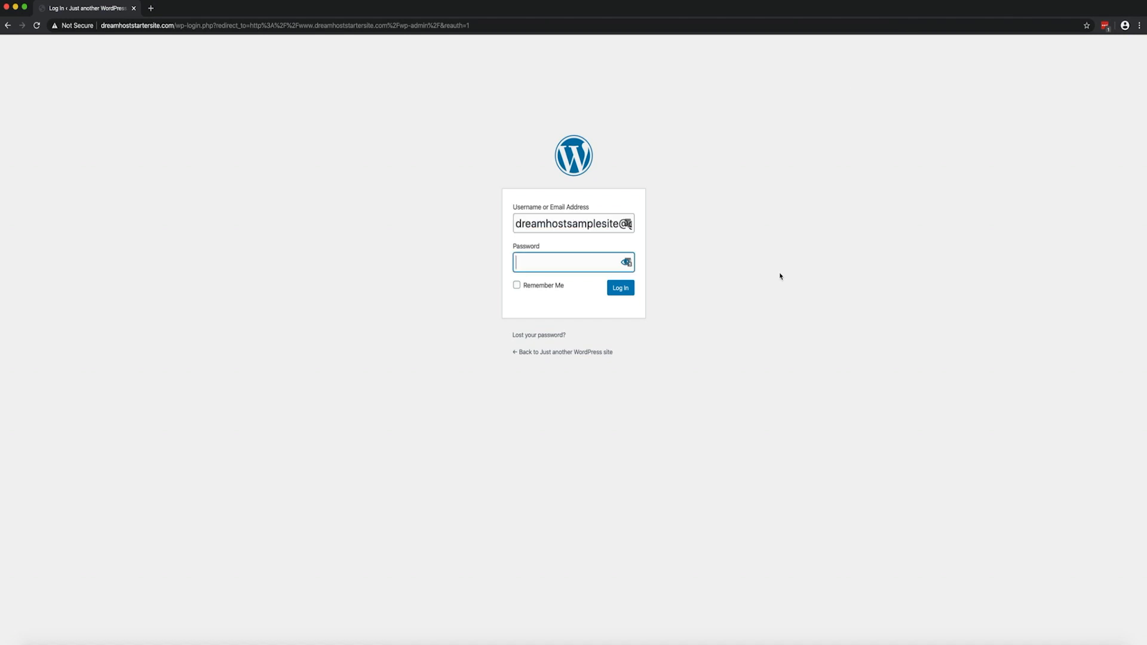
- Log in to the WordPress admin with the dreamhostsamplesite account
{"action": "left_click", "coordinate": [619, 287]}
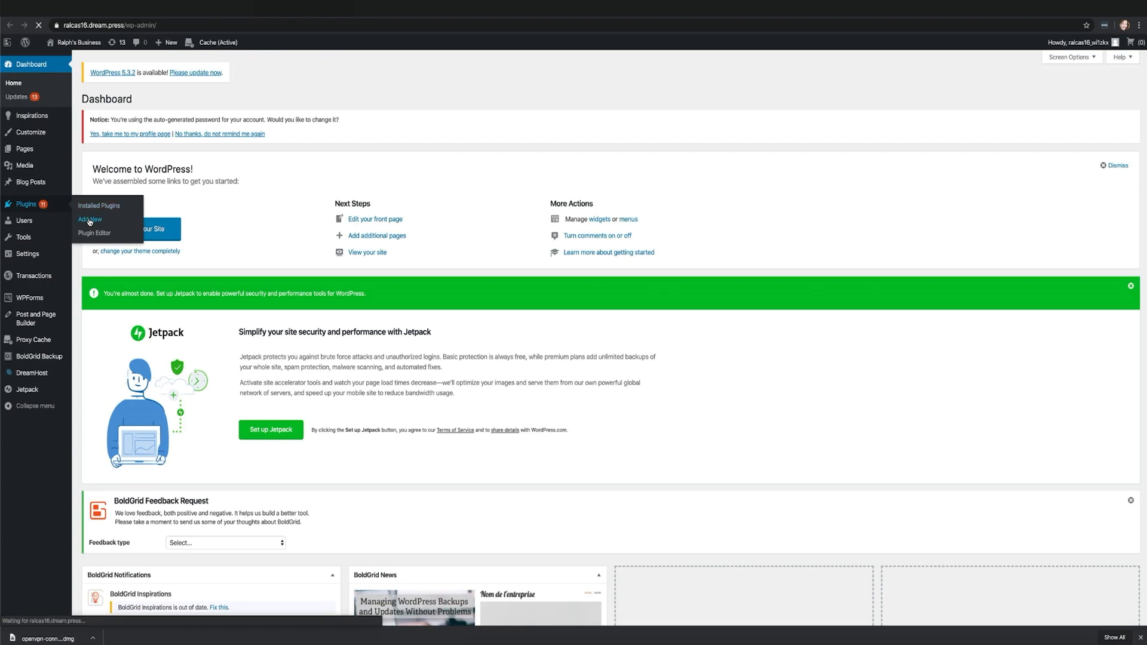
- Find, install and activate the DreamHost Automated Migration plugin
{"action": "left_click", "coordinate": [89, 219]}
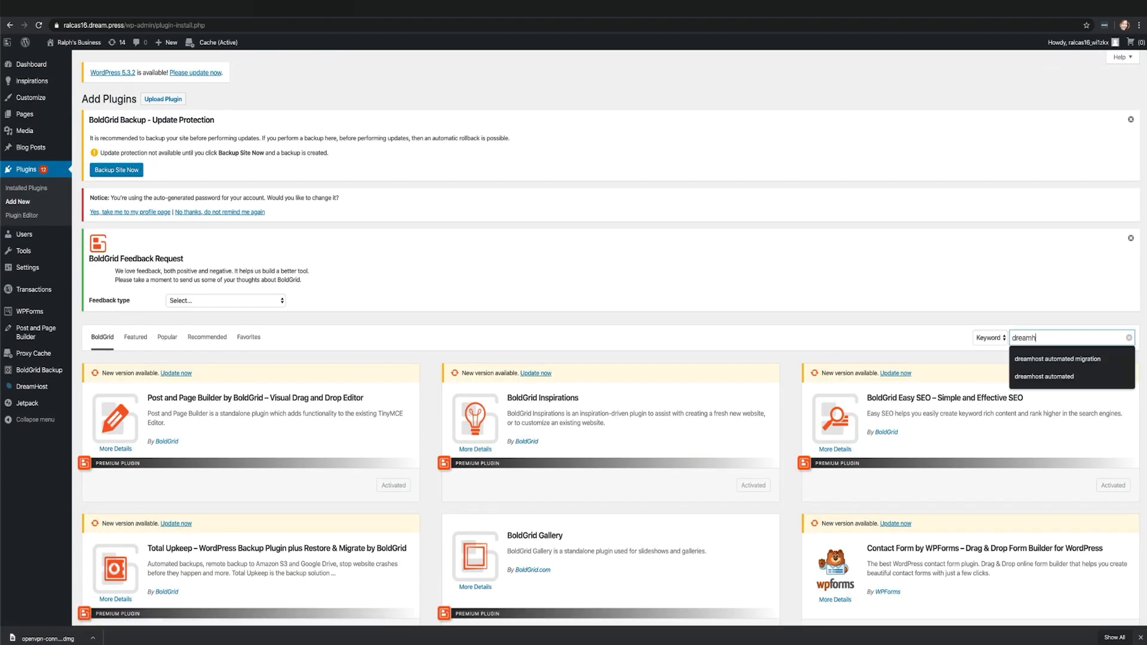
{"action": "left_click", "coordinate": [1056, 358]}
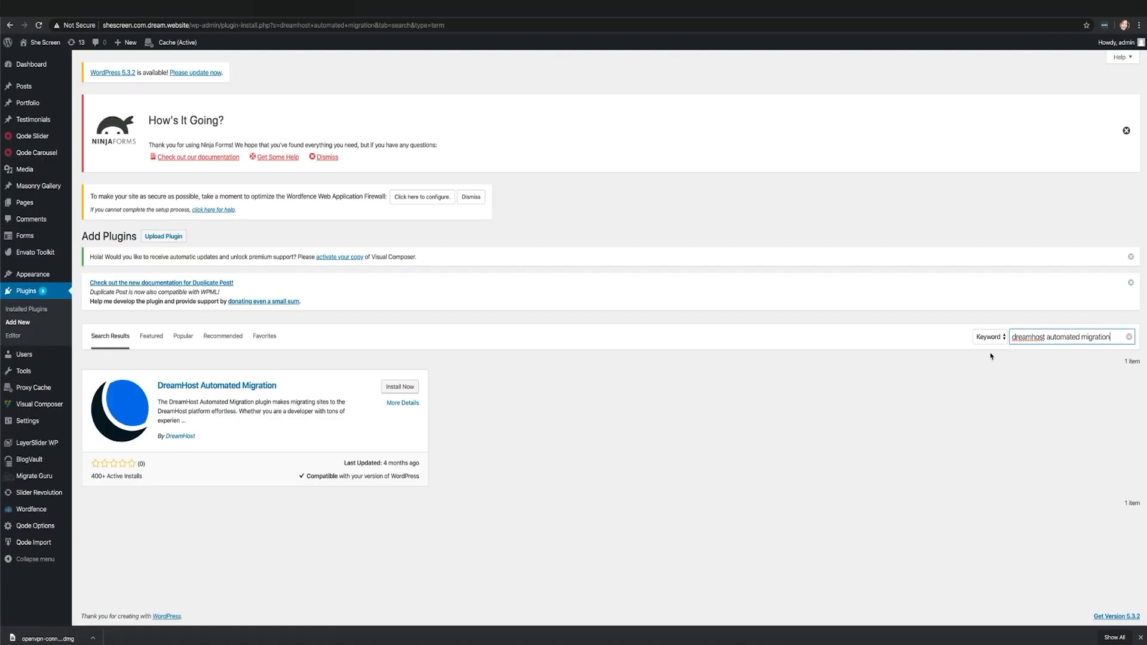
{"action": "left_click", "coordinate": [399, 386]}
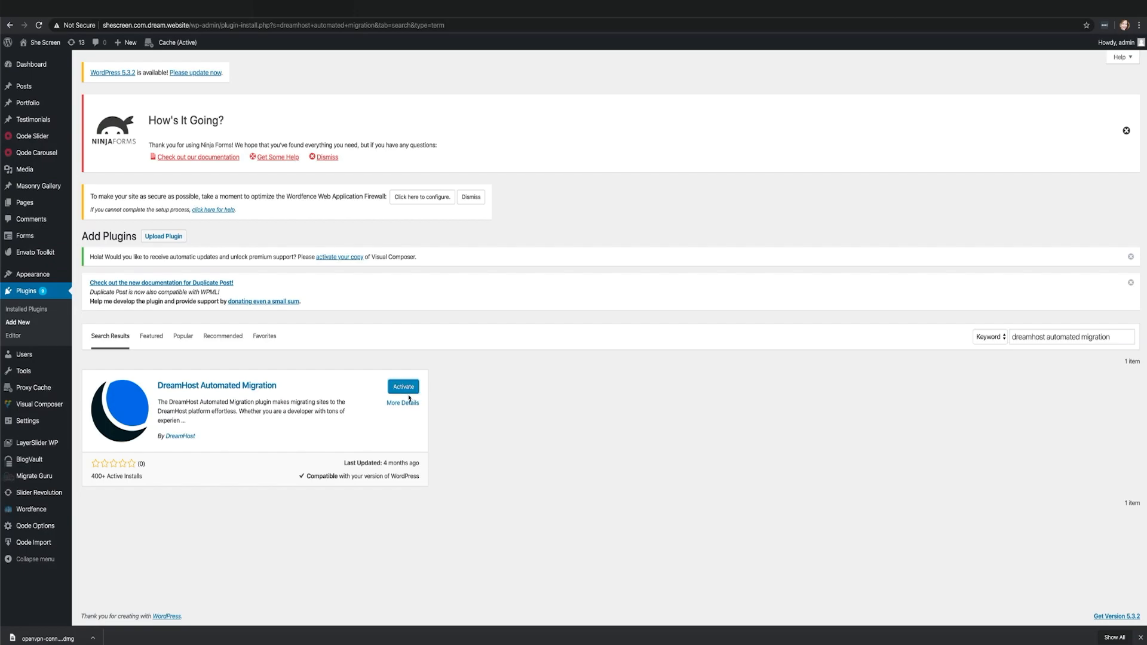
{"action": "left_click", "coordinate": [401, 387]}
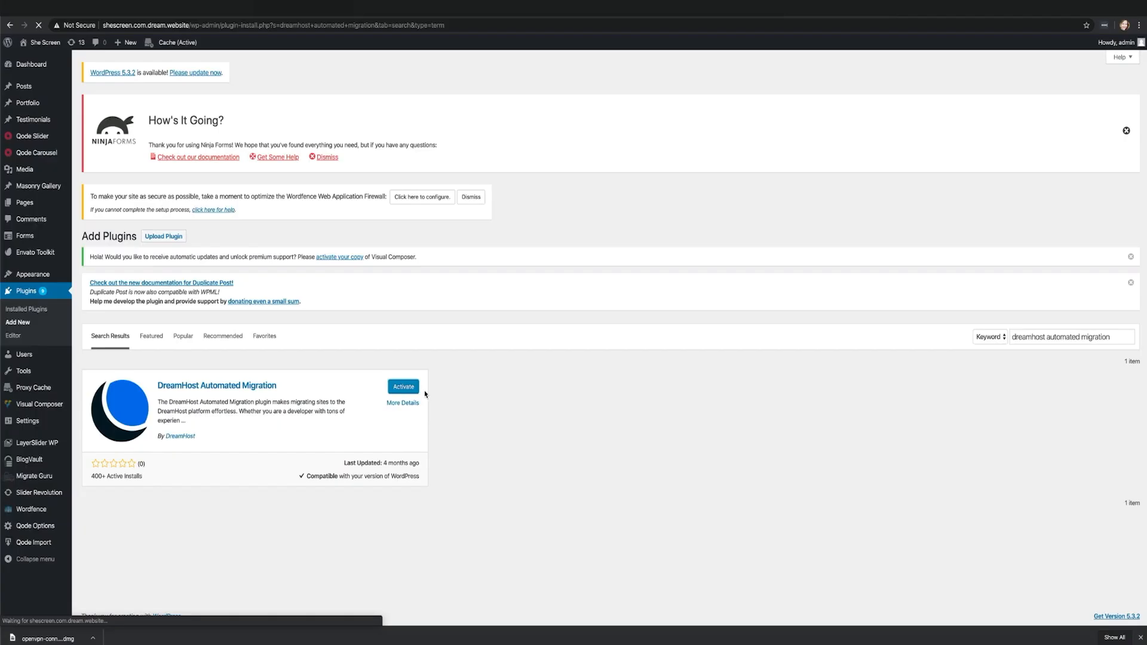
{"action": "left_click", "coordinate": [402, 386]}
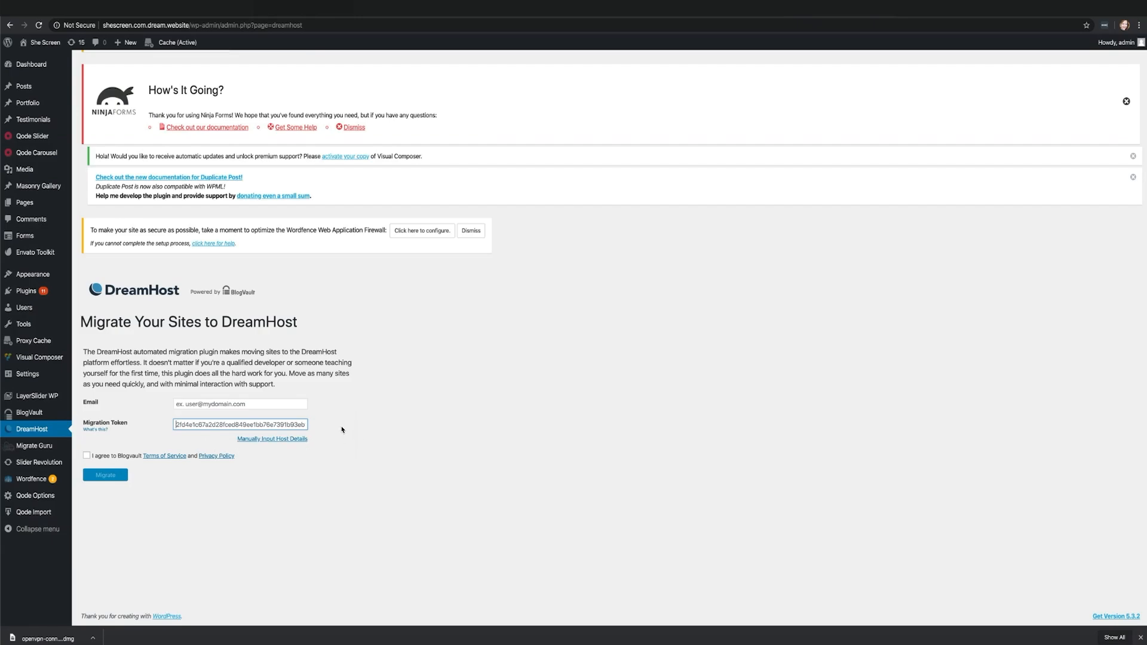
{"action": "mouse_move", "coordinate": [338, 433]}
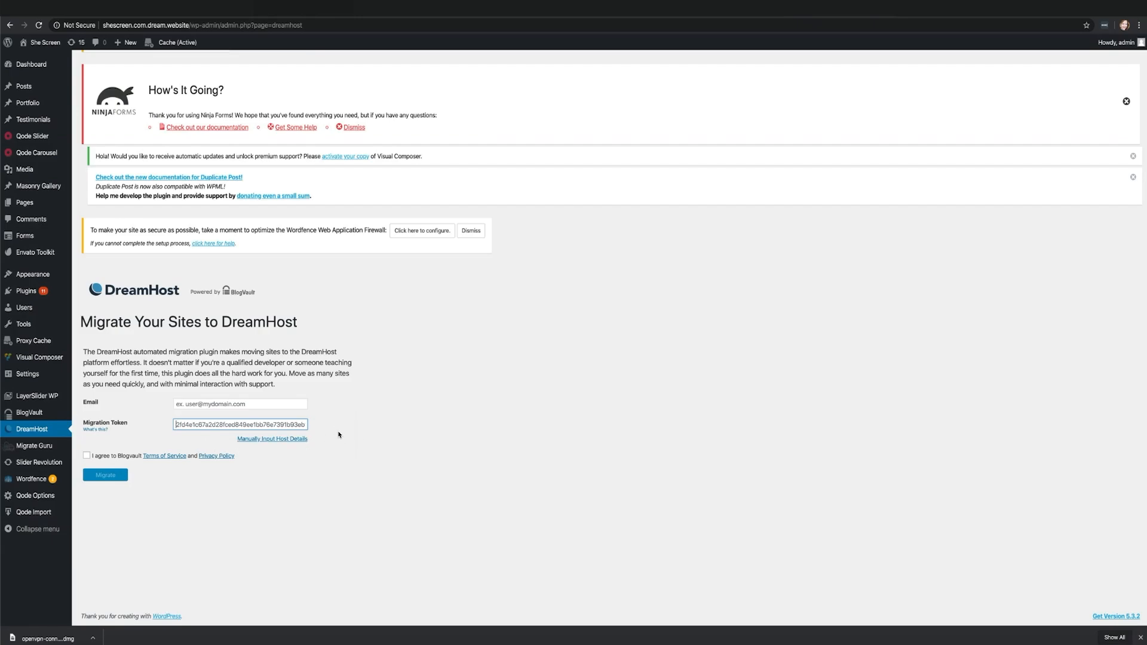
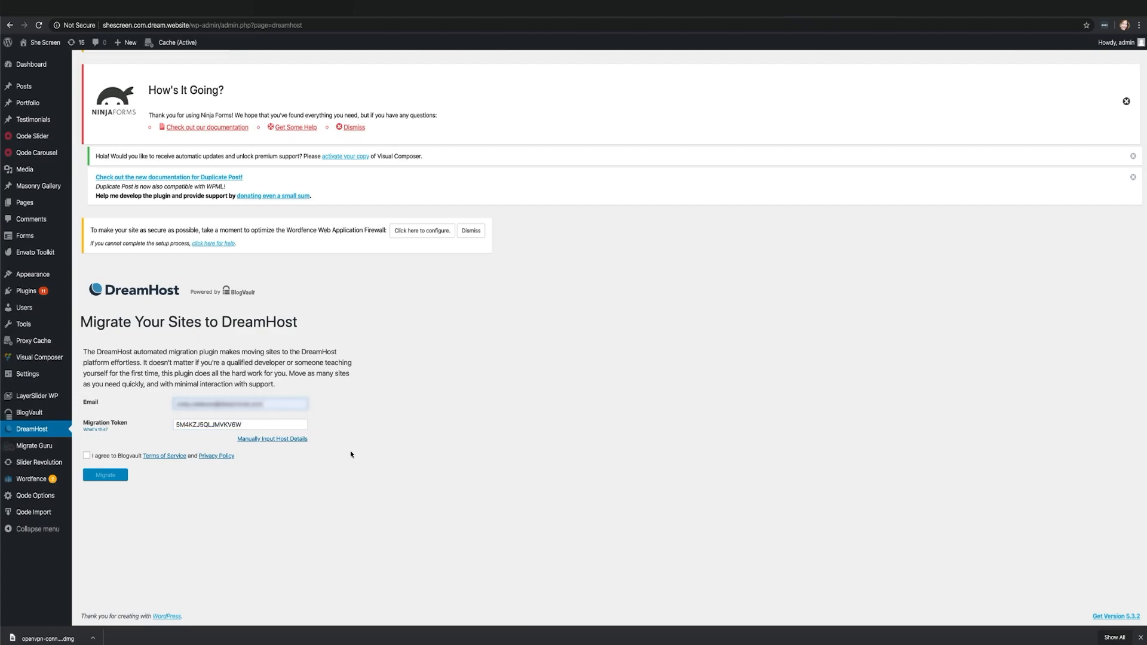
{"action": "left_click", "coordinate": [86, 456]}
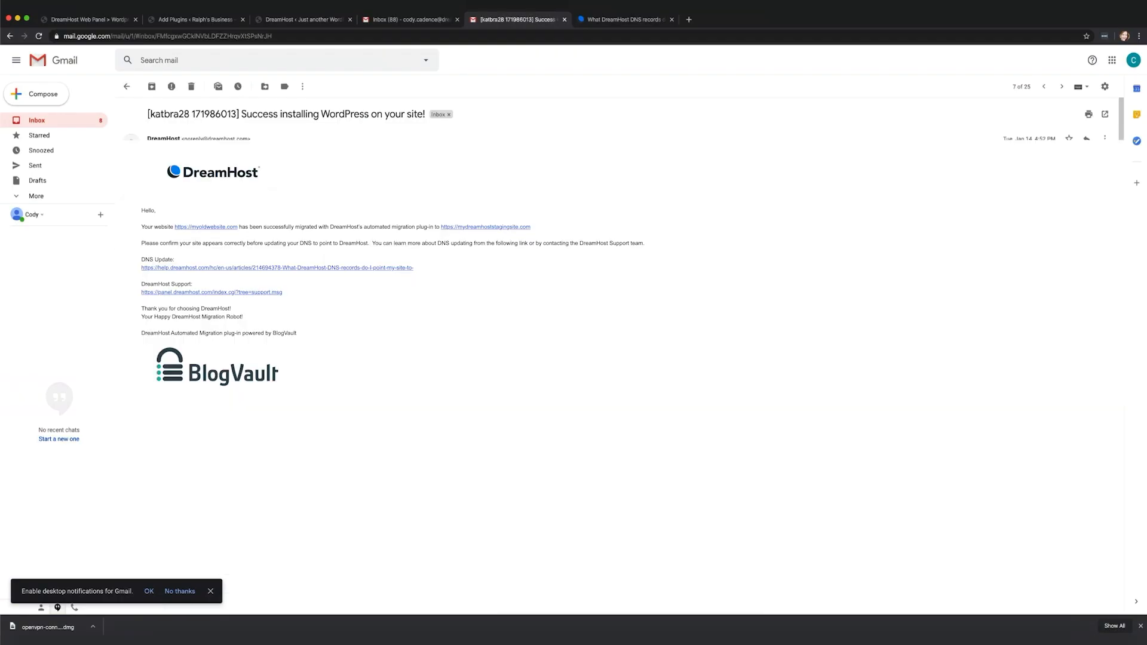
{"action": "left_click", "coordinate": [624, 19]}
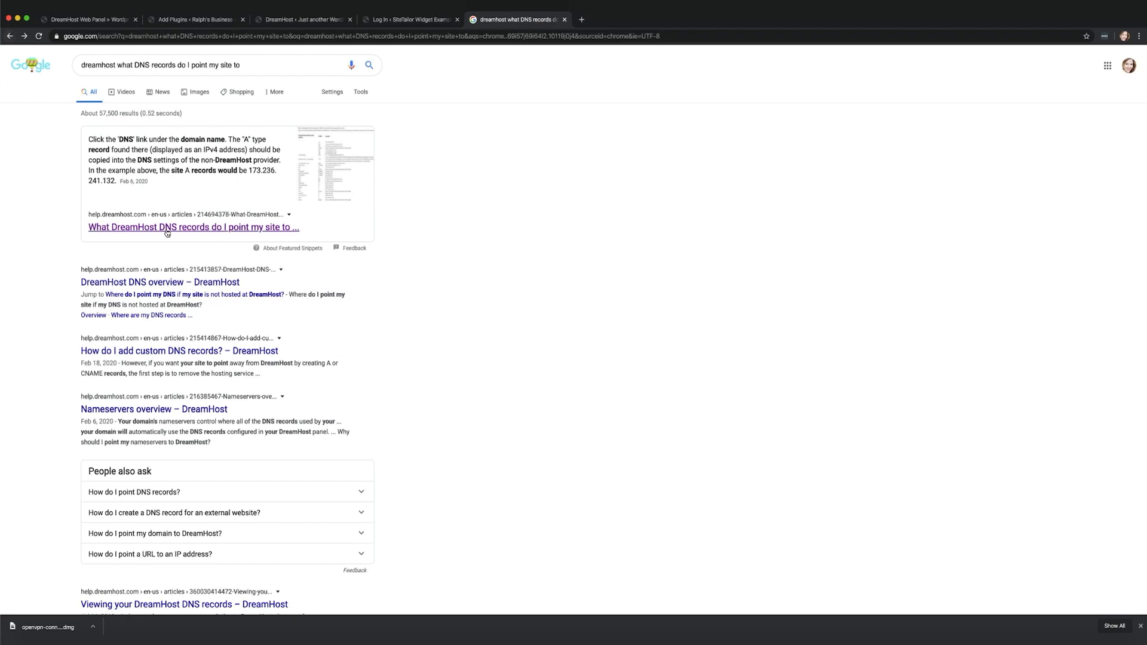
- Read the 'What DreamHost DNS records do I point my site to' article at its nameserver settings
{"action": "left_click", "coordinate": [192, 227]}
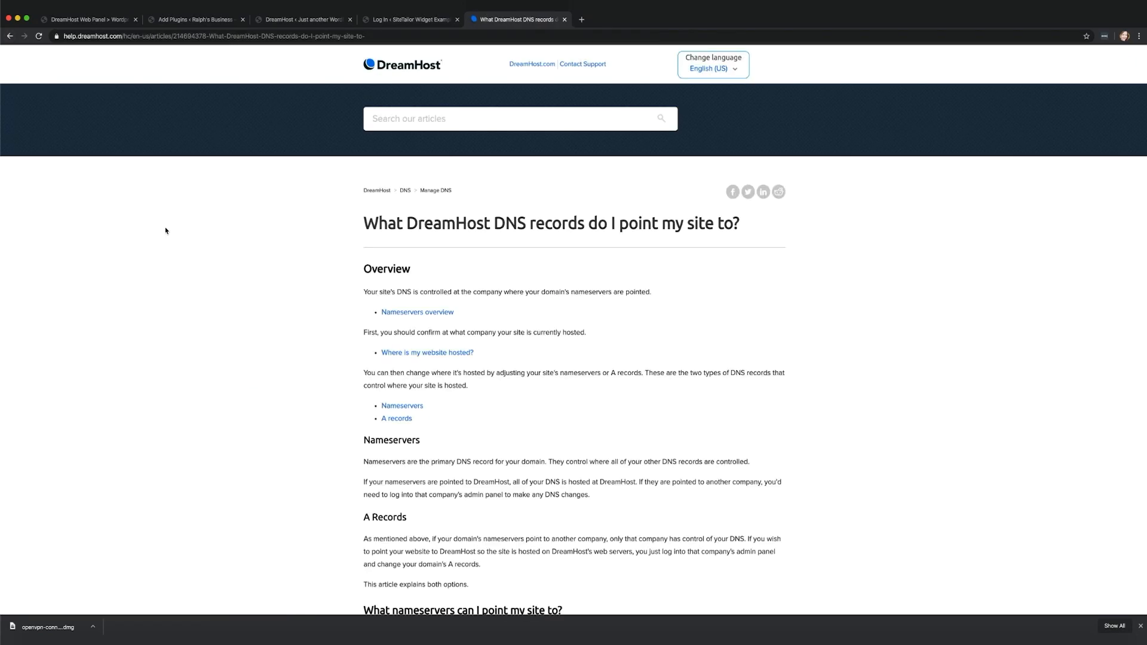
{"action": "scroll", "scroll_direction": "down", "scroll_amount": 3}
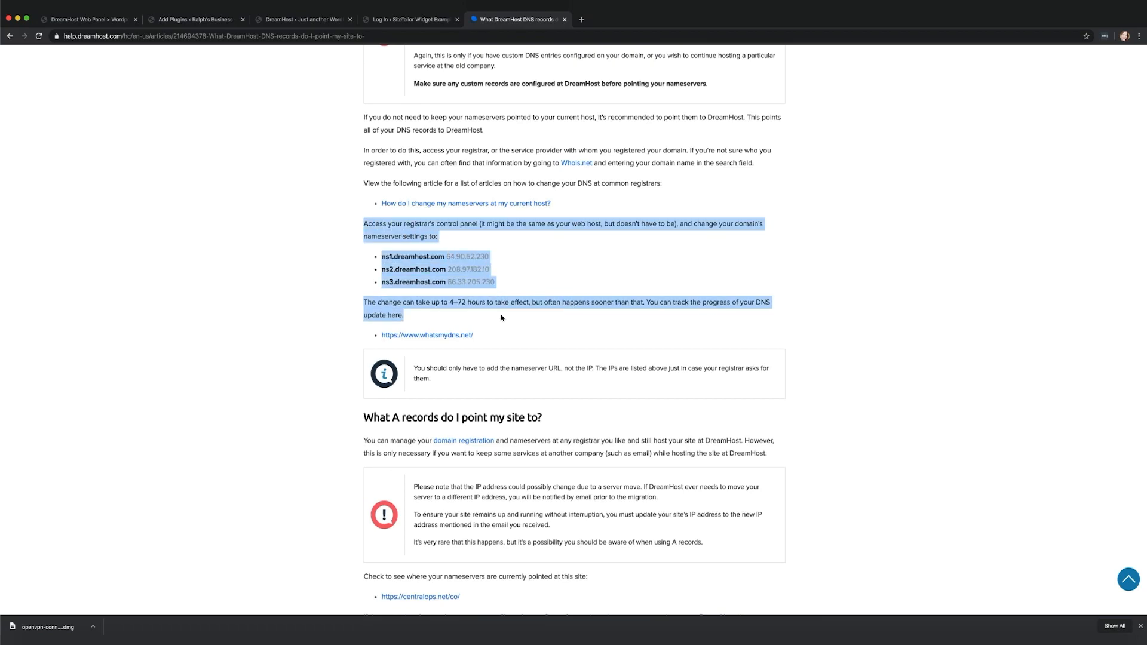
{"action": "mouse_move", "coordinate": [498, 317]}
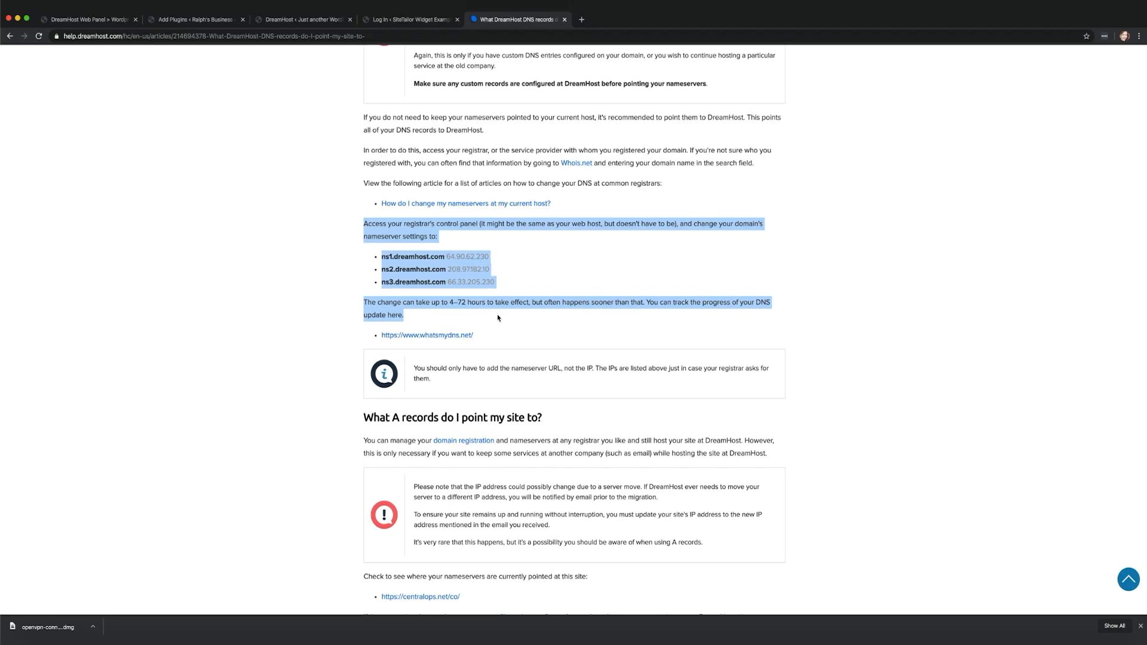